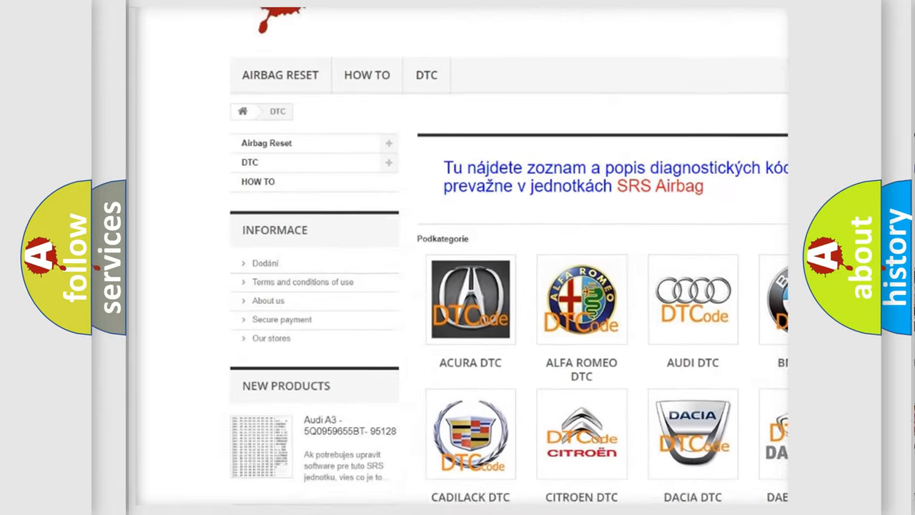
Scroll down past the car-brand logos to the list of B-series trouble codes
{"action": "scroll", "scroll_direction": "down", "scroll_amount": 3}
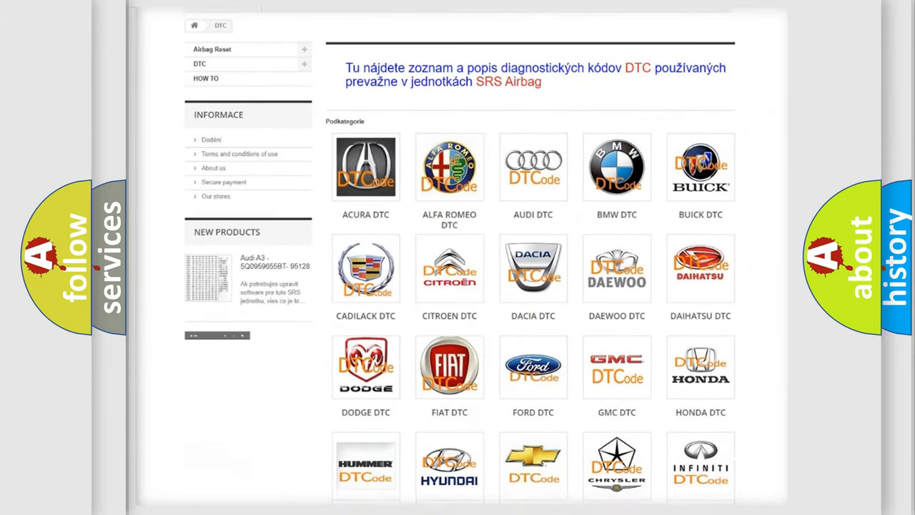
{"action": "scroll", "scroll_direction": "down", "scroll_amount": 3}
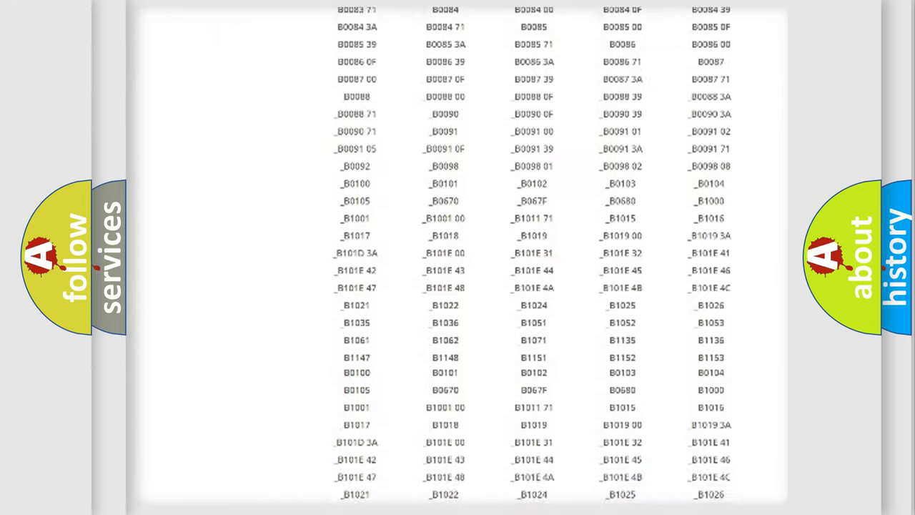
{"action": "scroll", "scroll_direction": "down", "scroll_amount": 3}
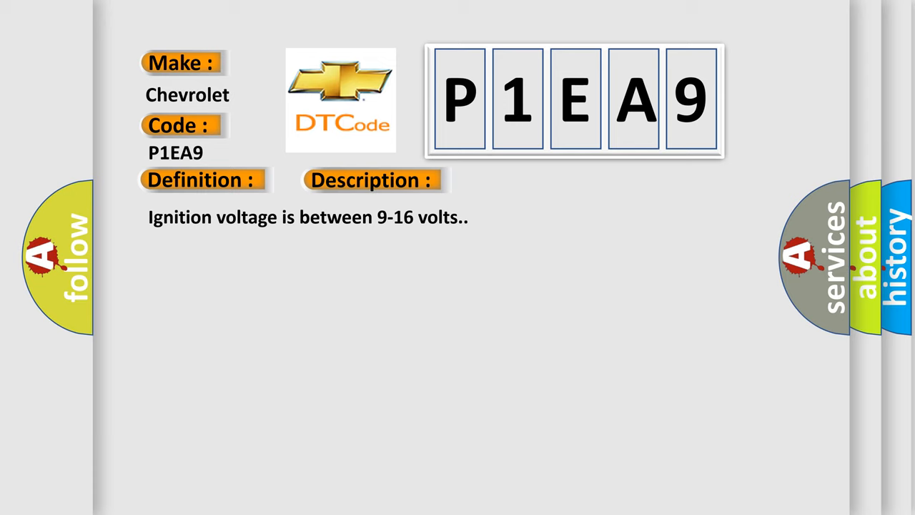
Reveal the Cause field: passenger seat side air bag loop resistance below 1.1 ohms for 120 ms
{"action": "left_click", "coordinate": [526, 180]}
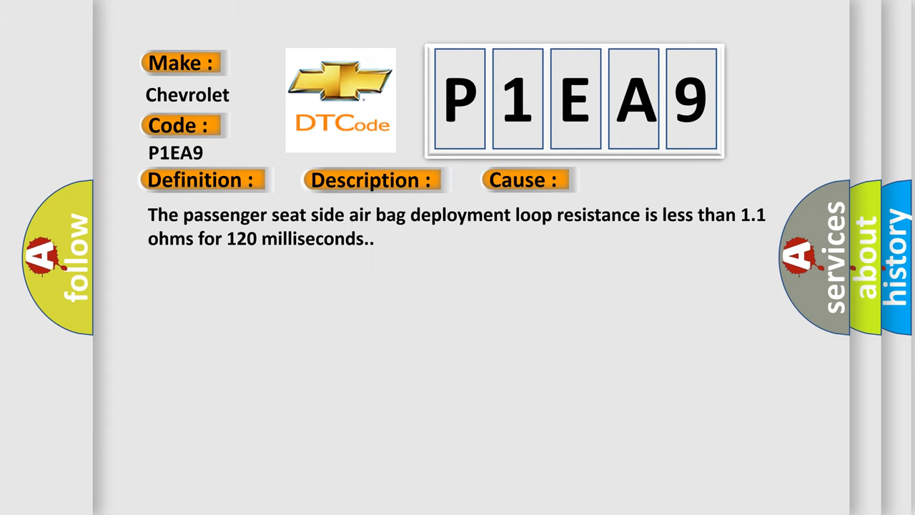